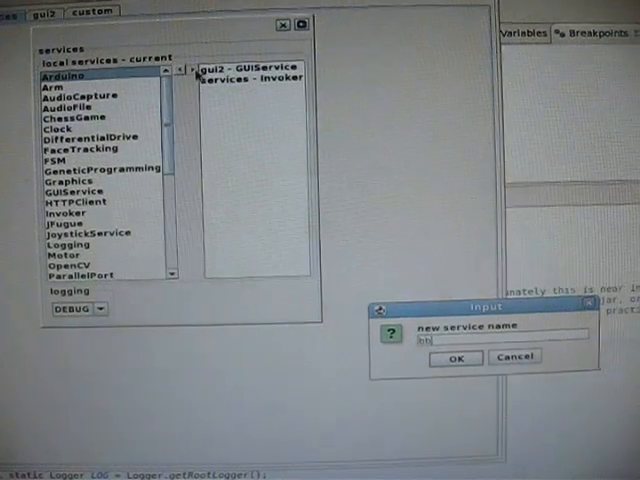
Create the Arduino service named old and the SensorMonitor named sensors.
text(b)
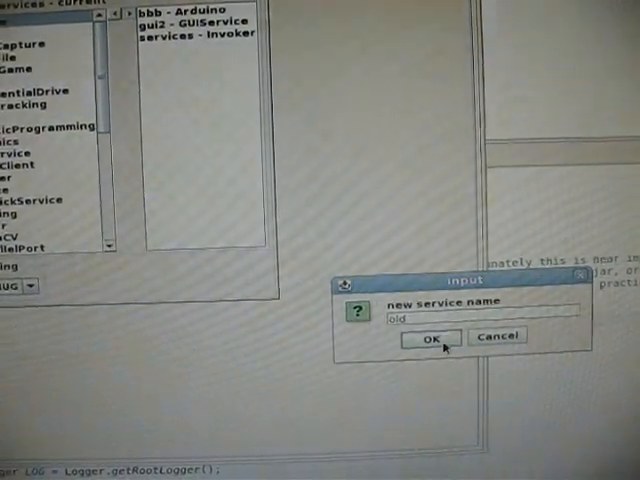
click(430, 339)
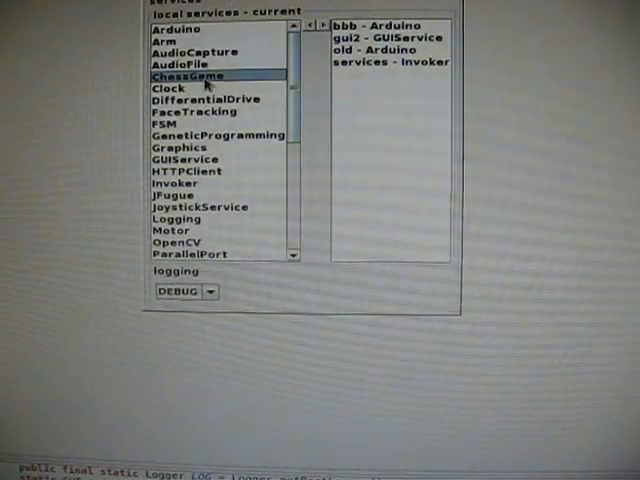
scroll(down, 3)
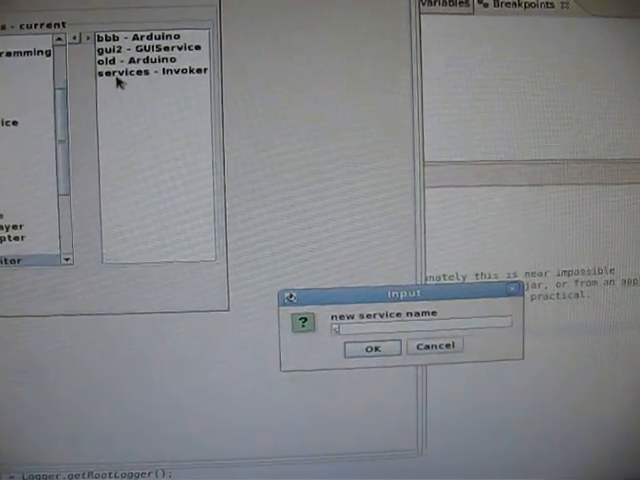
text(send)
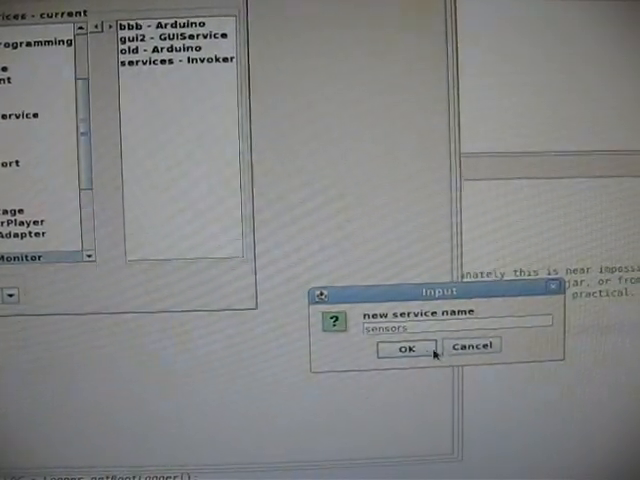
click(405, 347)
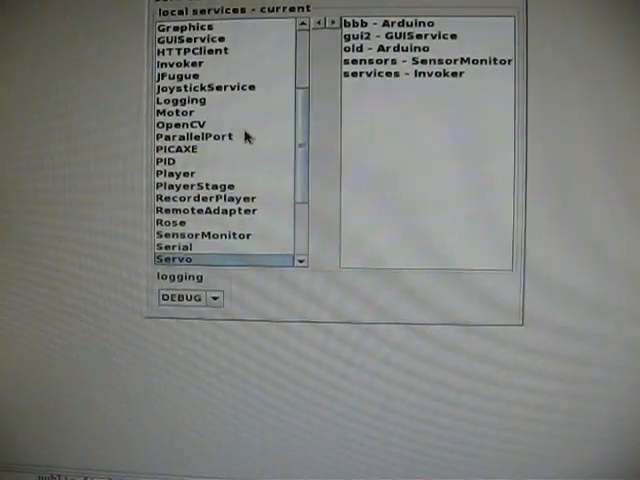
Create the Speech service and the RemoteAdapter named remote.
scroll(down, 3)
text(speec)
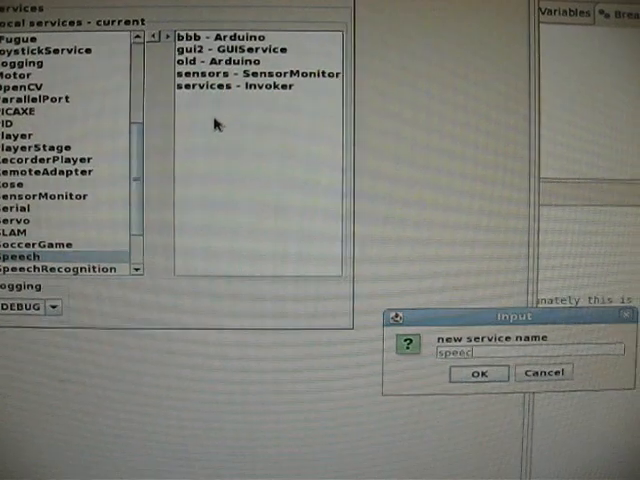
click(478, 373)
text(remote)
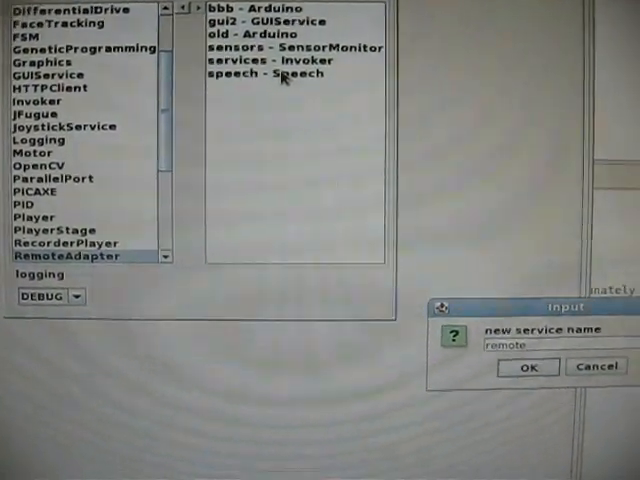
click(528, 367)
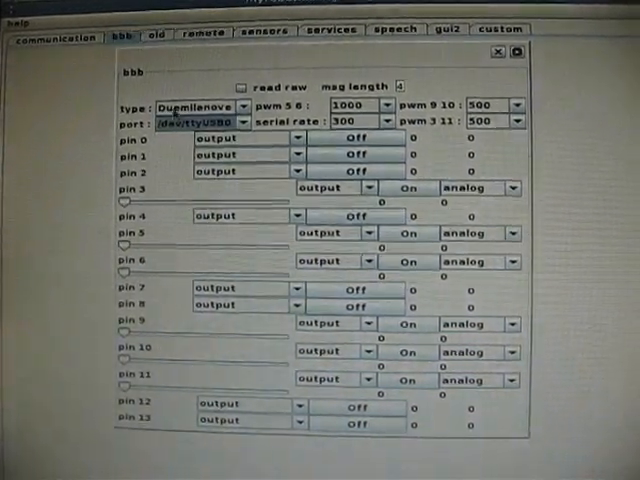
Connect the old Arduino on serial port /dev/ttyUSB1.
click(151, 27)
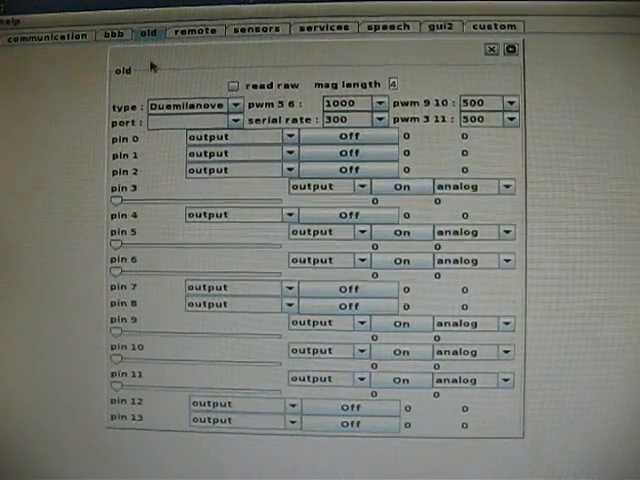
click(232, 120)
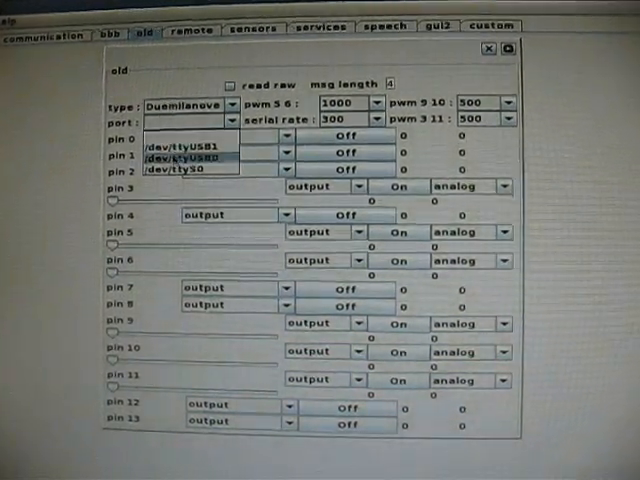
click(190, 139)
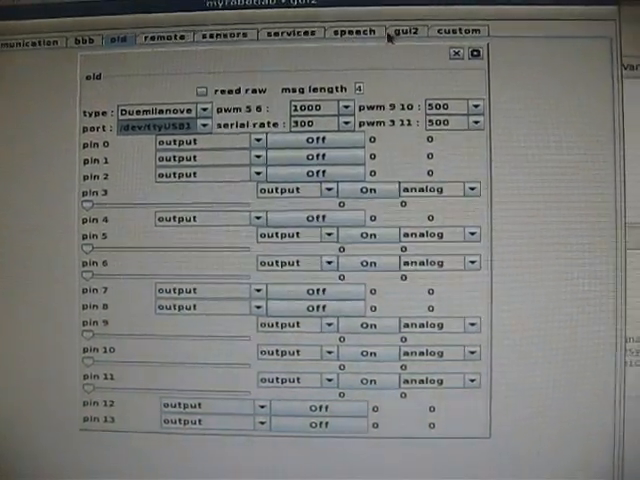
In the gui2 graph, route sensors publishPinAlertText to speech's speak (String).
click(404, 31)
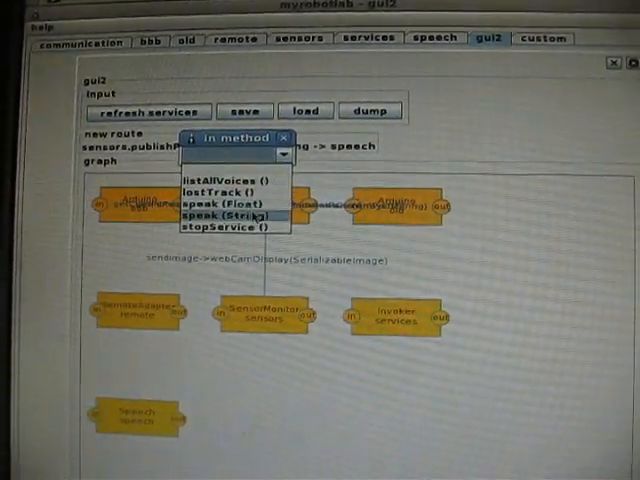
click(225, 214)
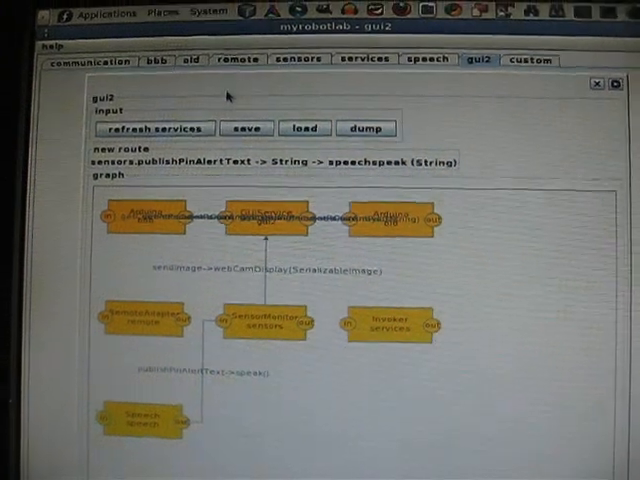
Add a sensor monitor trace named bbb0 on bbb pin 0.
click(269, 67)
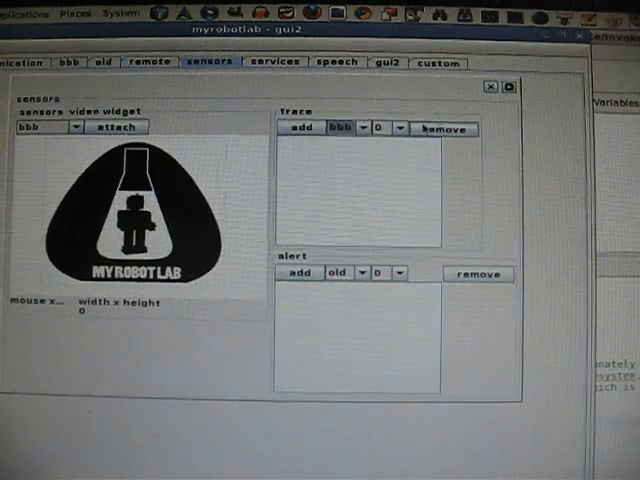
click(303, 127)
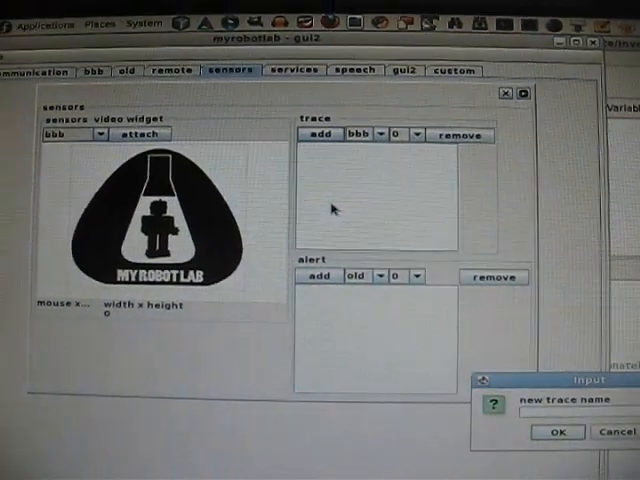
text(bbbo)
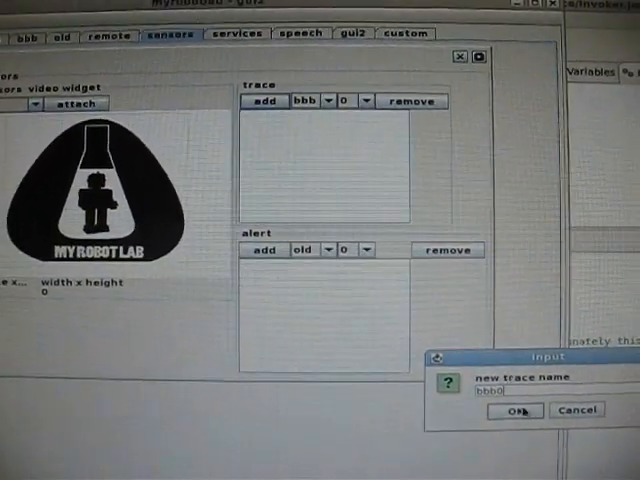
click(515, 410)
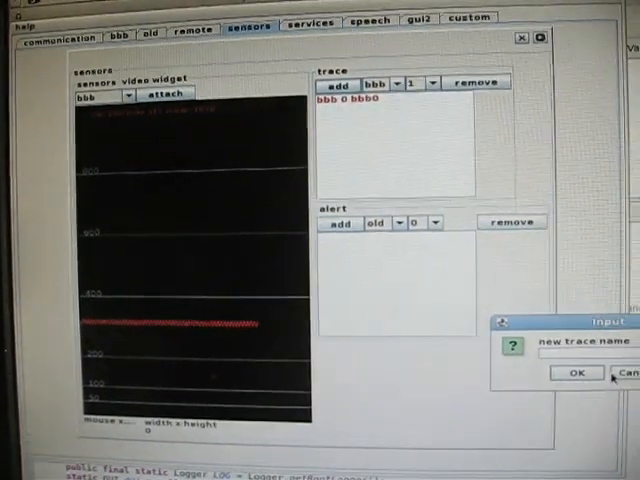
text(bbb1)
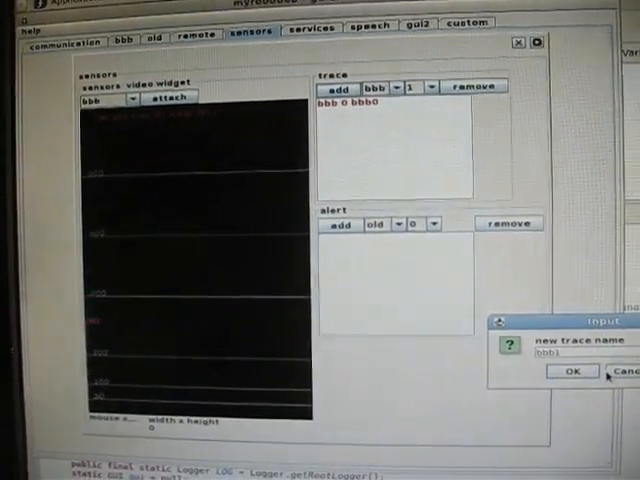
click(570, 372)
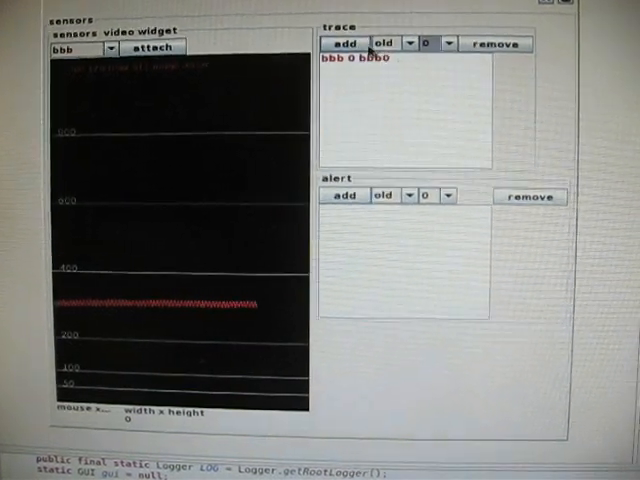
Add a sensor monitor trace named old0 on old pin 0.
click(344, 40)
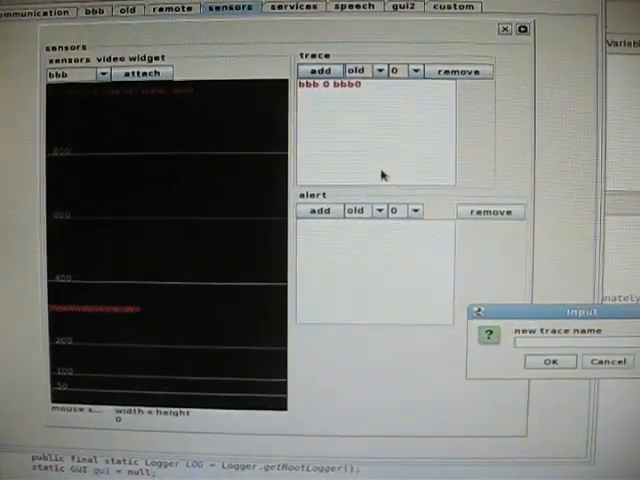
text(old0)
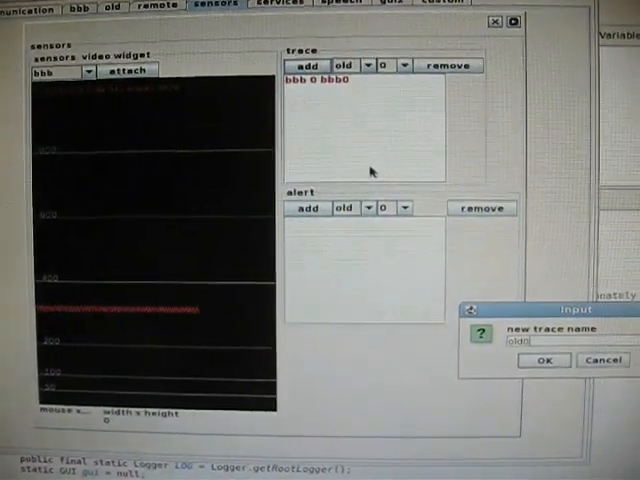
click(544, 360)
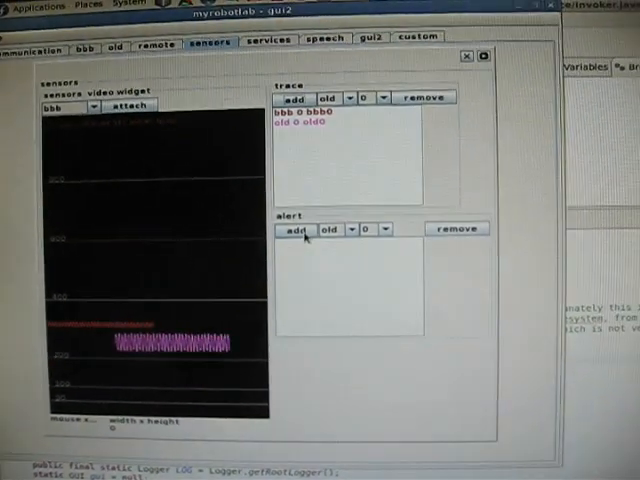
Add an alert 'you touched my bbb' on bbb with threshold 800.
click(352, 228)
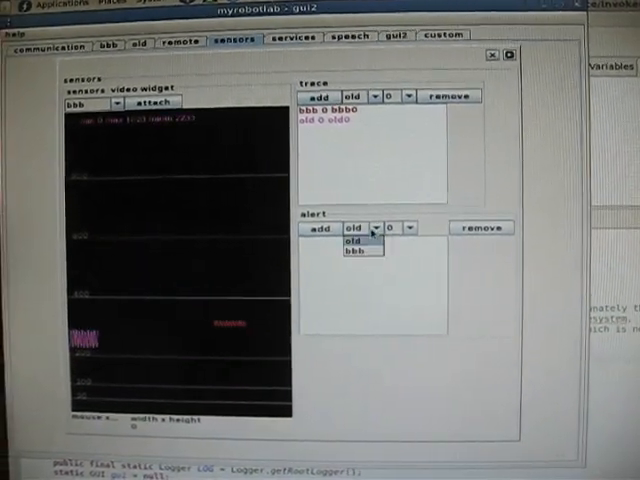
click(355, 252)
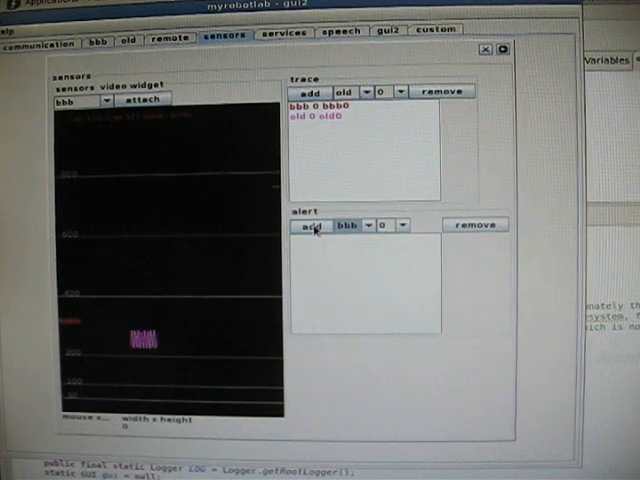
click(307, 224)
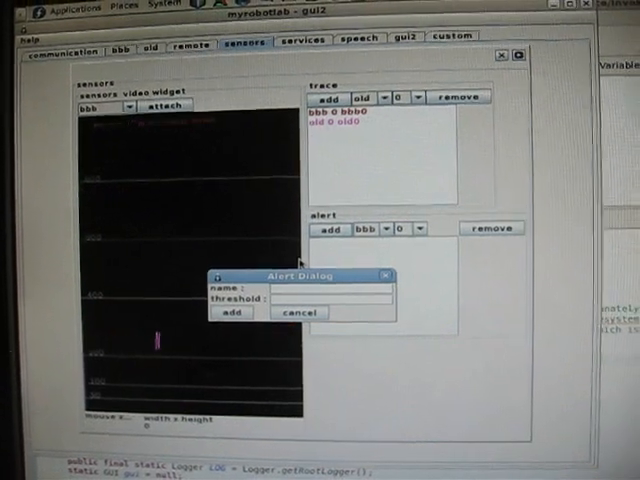
text(you touched my bbb)
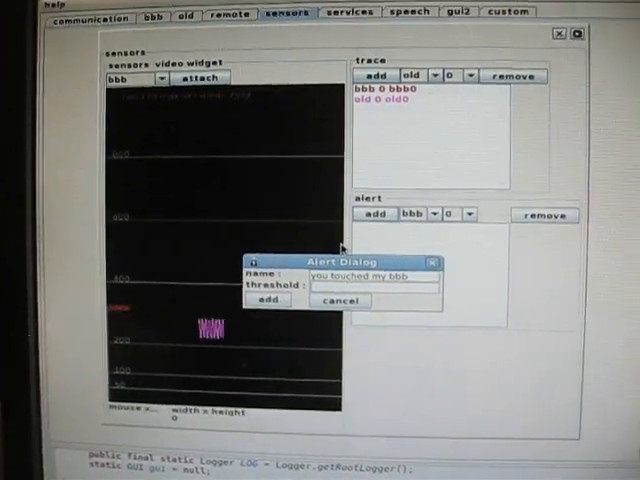
text(800)
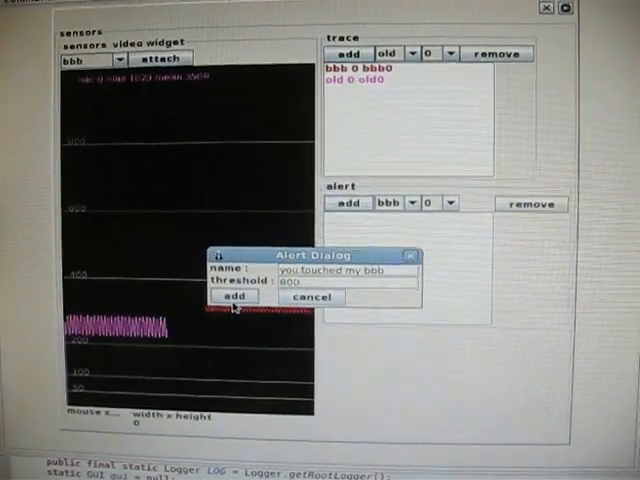
click(234, 297)
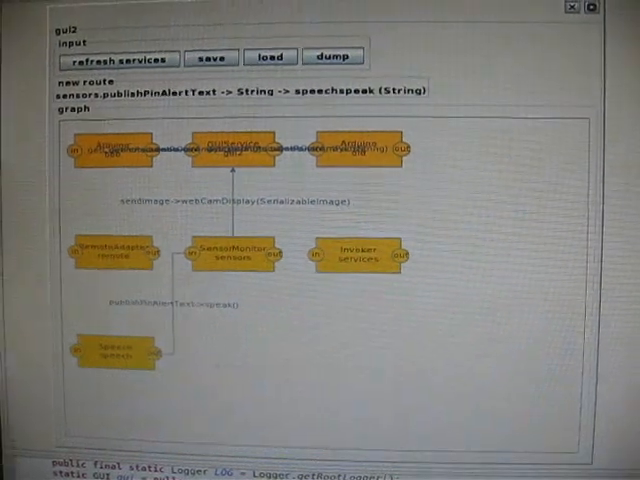
click(278, 6)
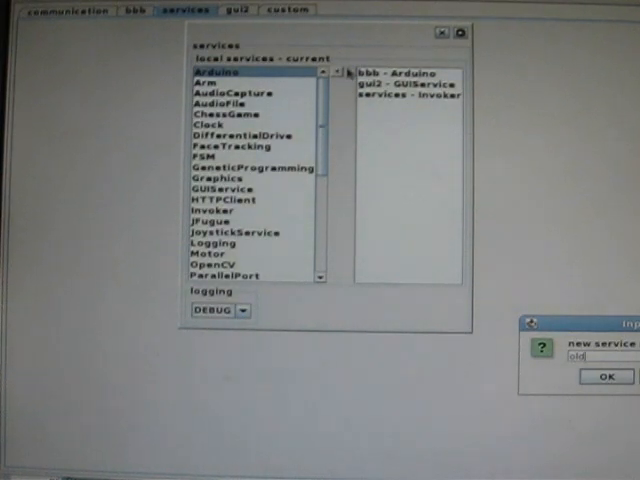
Create the Arduino service named old and show its pin settings panel.
click(601, 377)
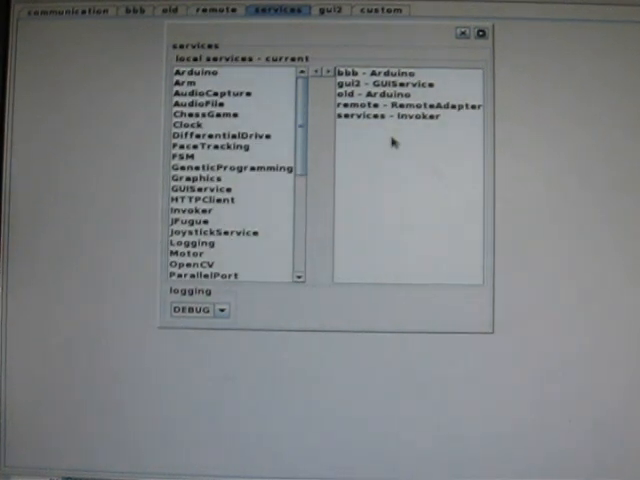
click(128, 10)
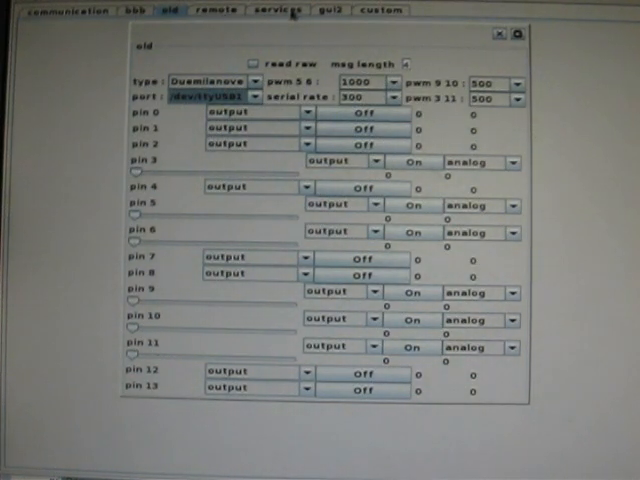
View the running services list: bbb, gui2, old, remote and services.
click(283, 11)
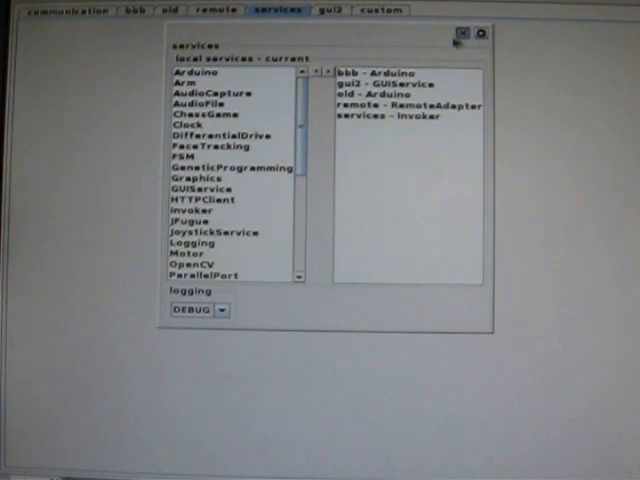
click(338, 11)
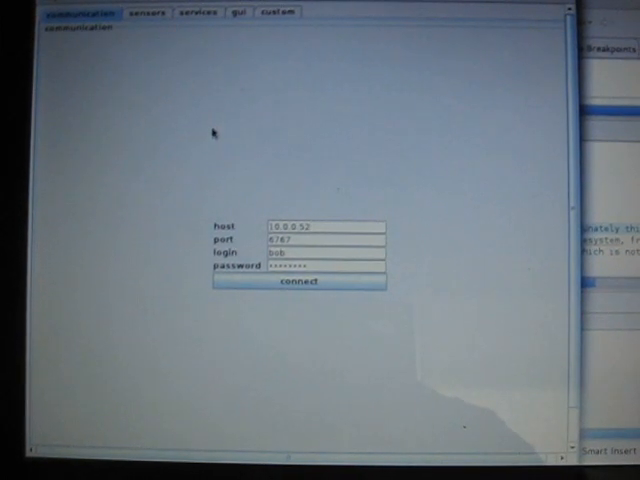
Connect the laptop to the remote robot computer's MyRobotLab instance.
click(145, 11)
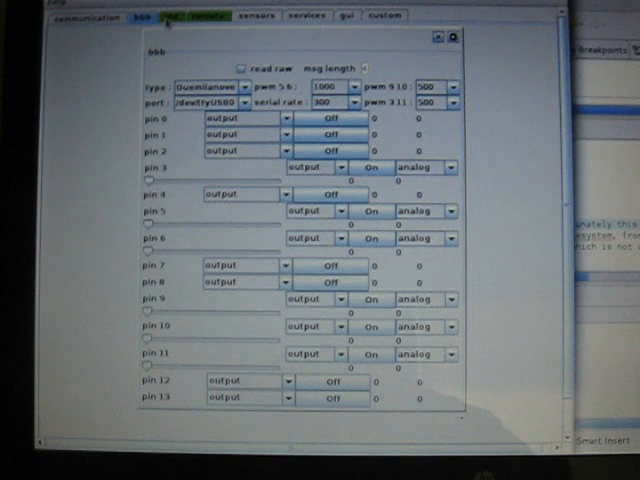
View remote bbb's pins and the service graph, then return to the sensor monitor.
click(174, 16)
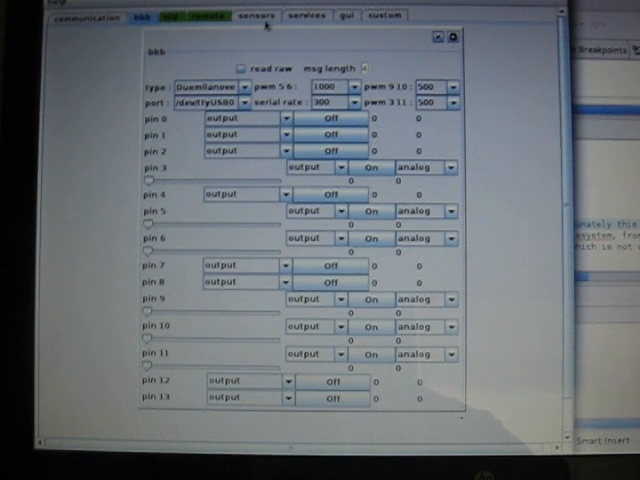
click(262, 15)
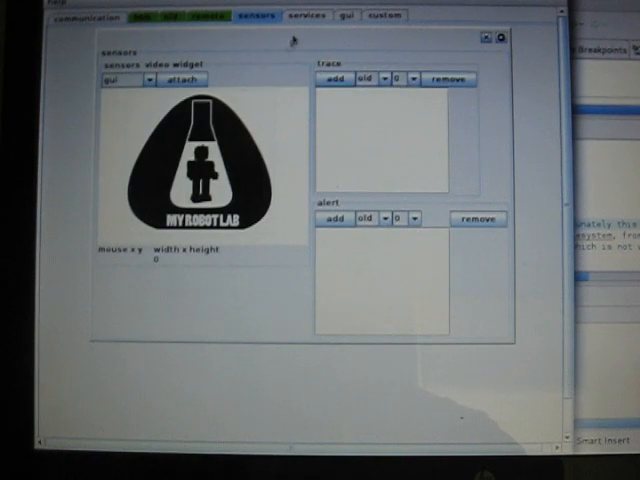
click(345, 16)
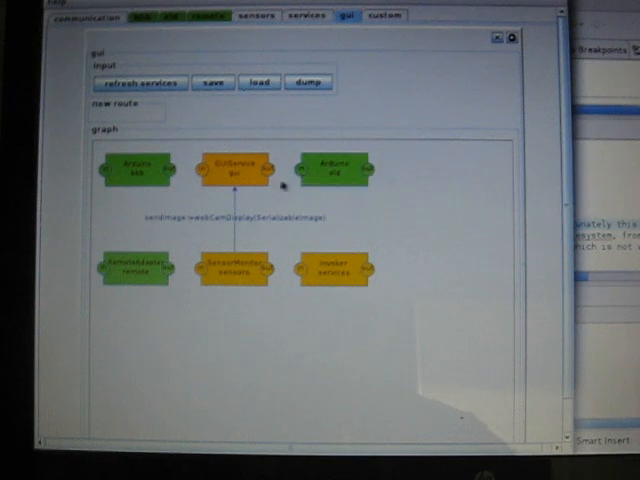
mouse_move(240, 275)
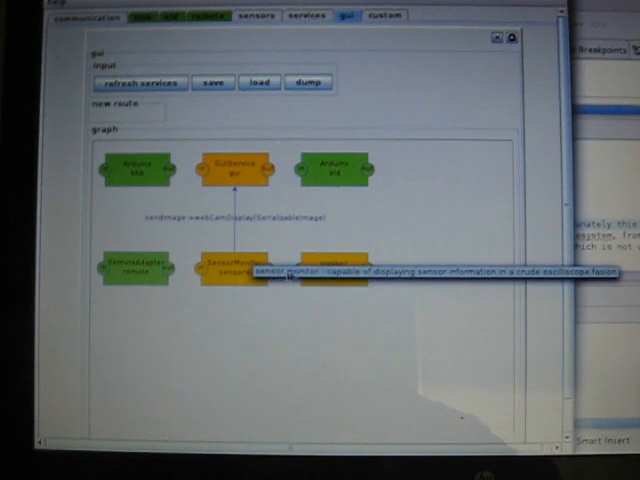
mouse_move(270, 178)
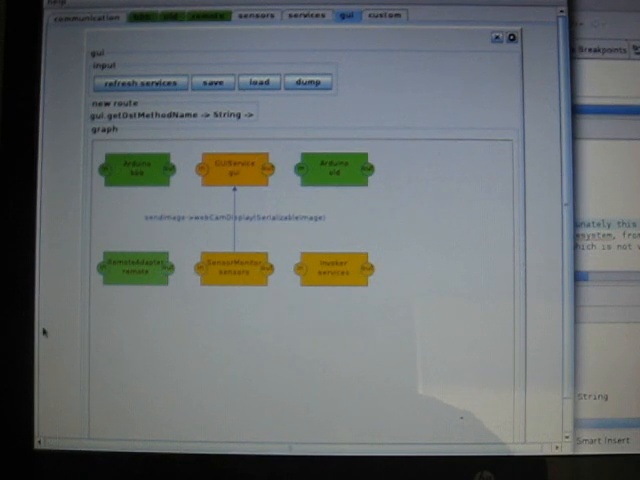
mouse_move(230, 270)
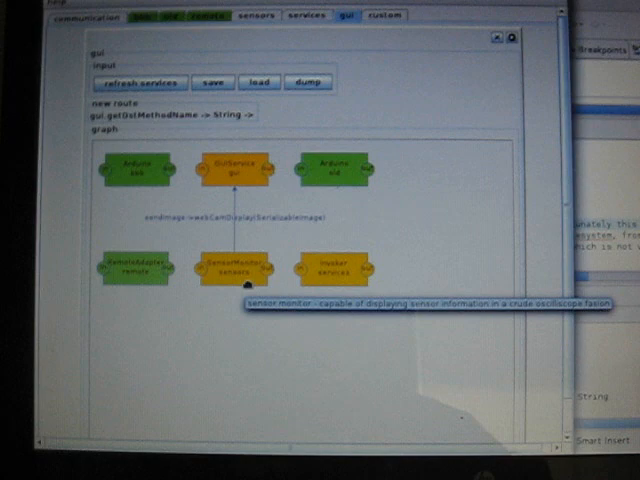
click(256, 16)
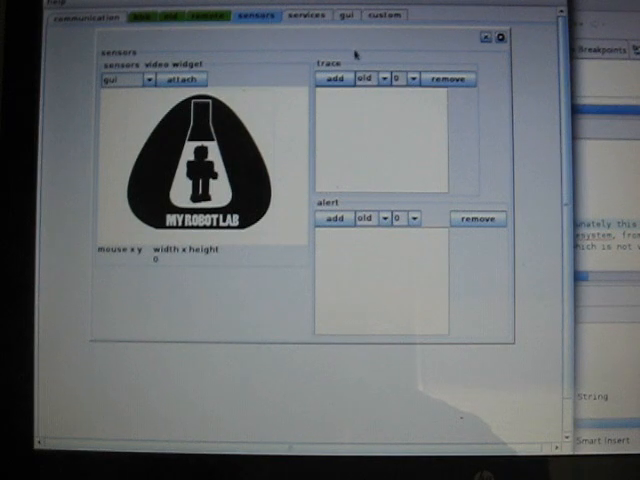
Add a trace named bbb0 on the remote bbb controller's pin 0.
click(385, 78)
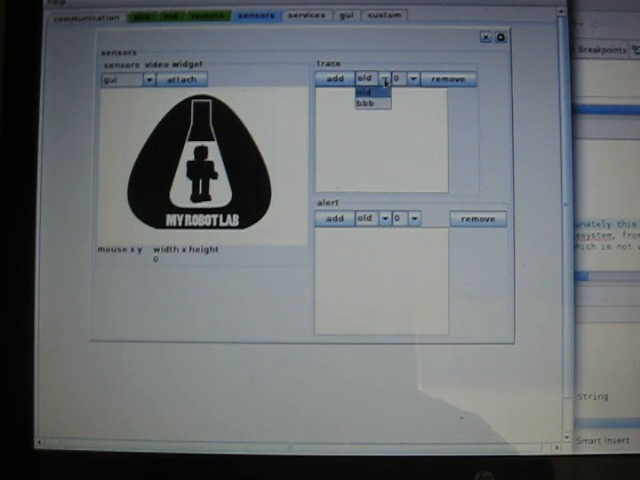
click(368, 95)
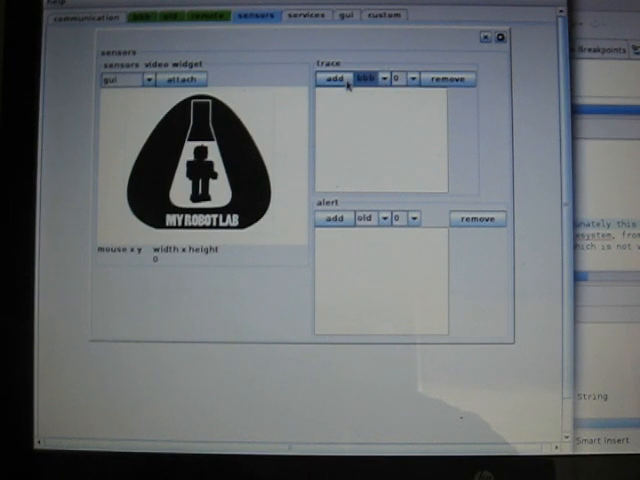
click(330, 78)
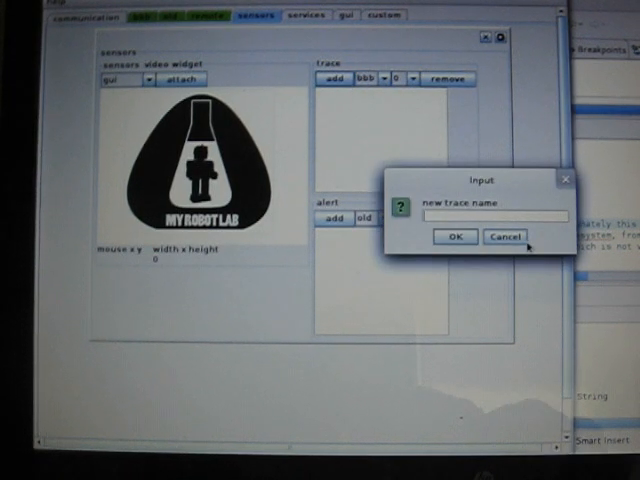
text(bbb)
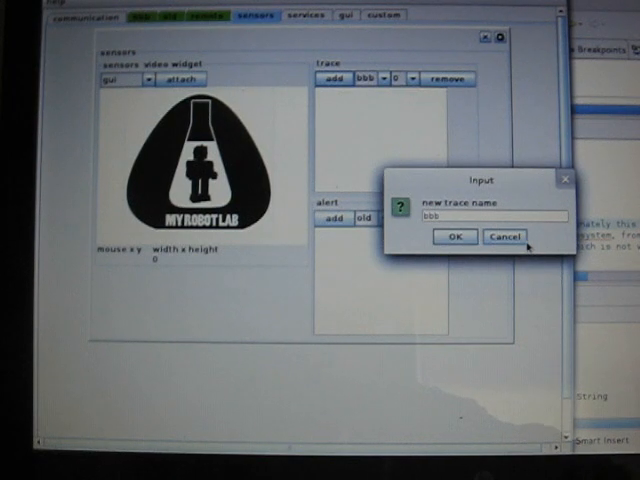
text(0)
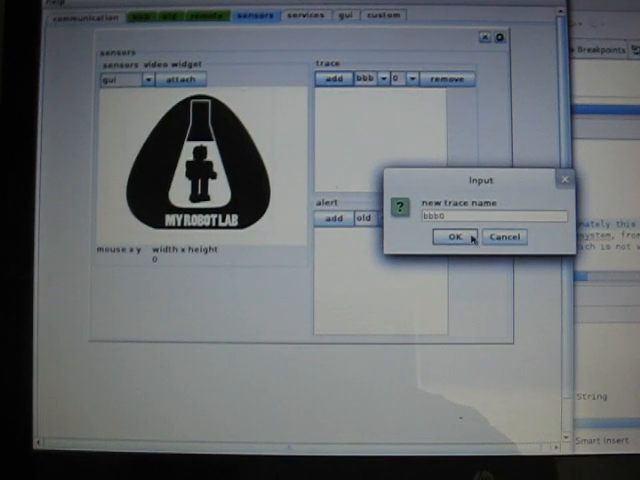
click(450, 237)
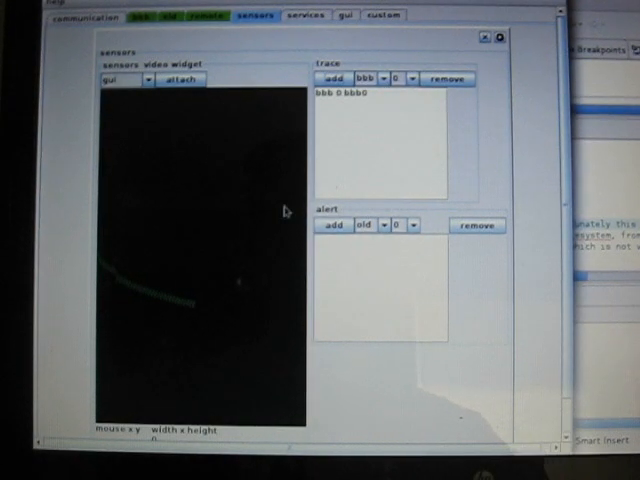